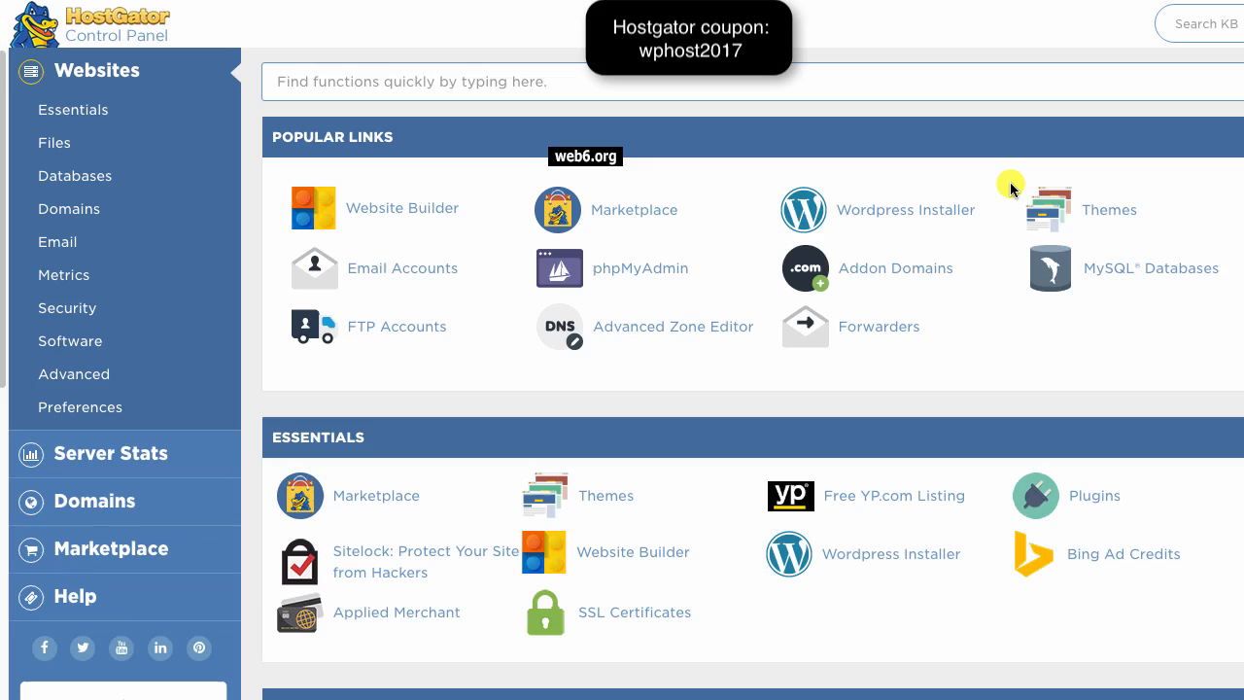
mouse_move(597, 190)
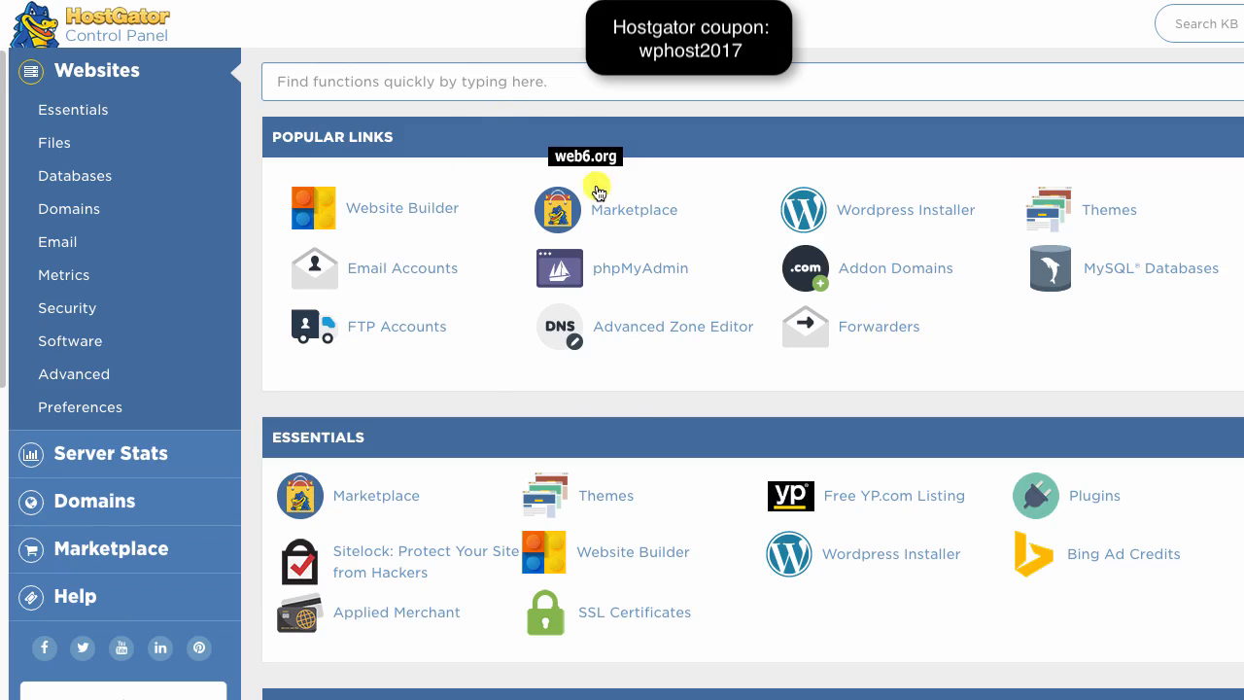
mouse_move(488, 89)
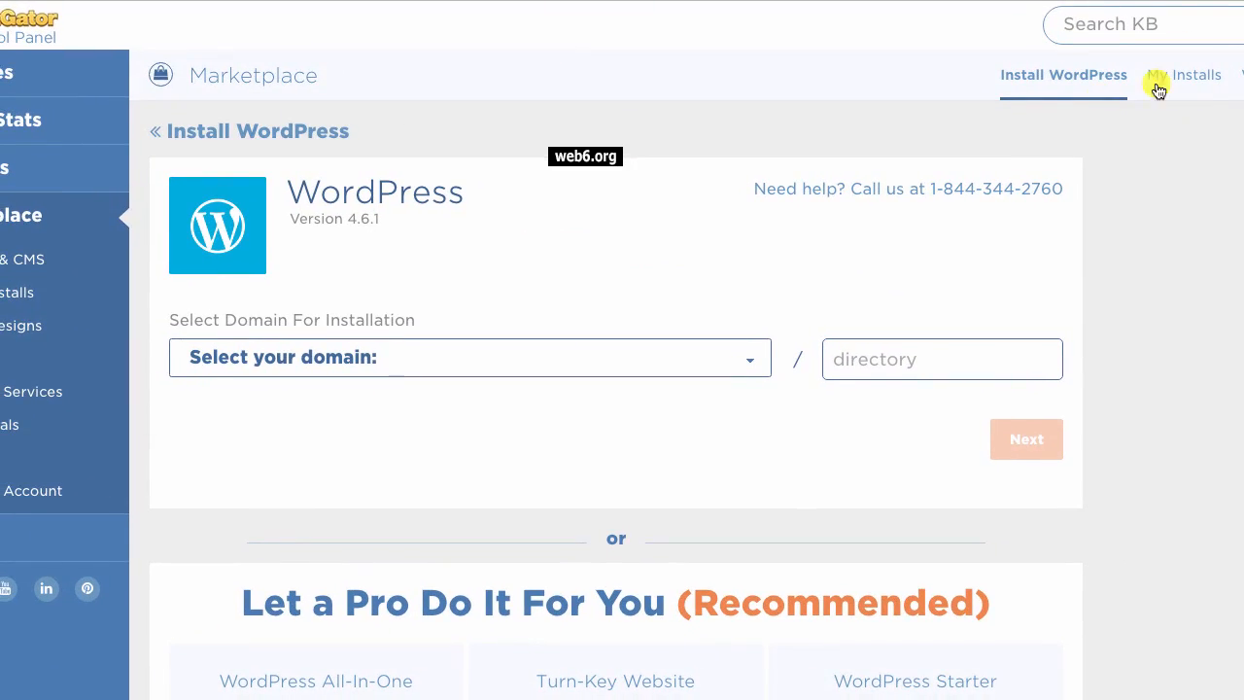
Show the account's Marketplace installs, listing the WordPress 4.6.1 site on kimiwp.com.
click(1193, 75)
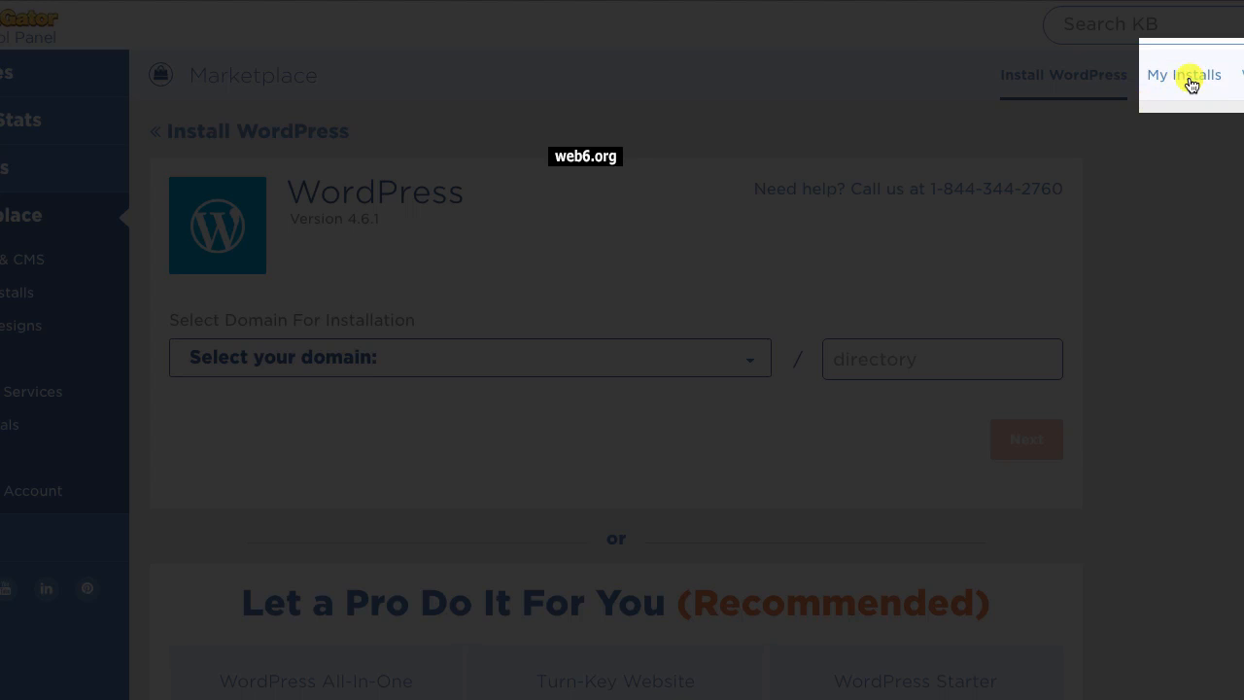
click(1183, 75)
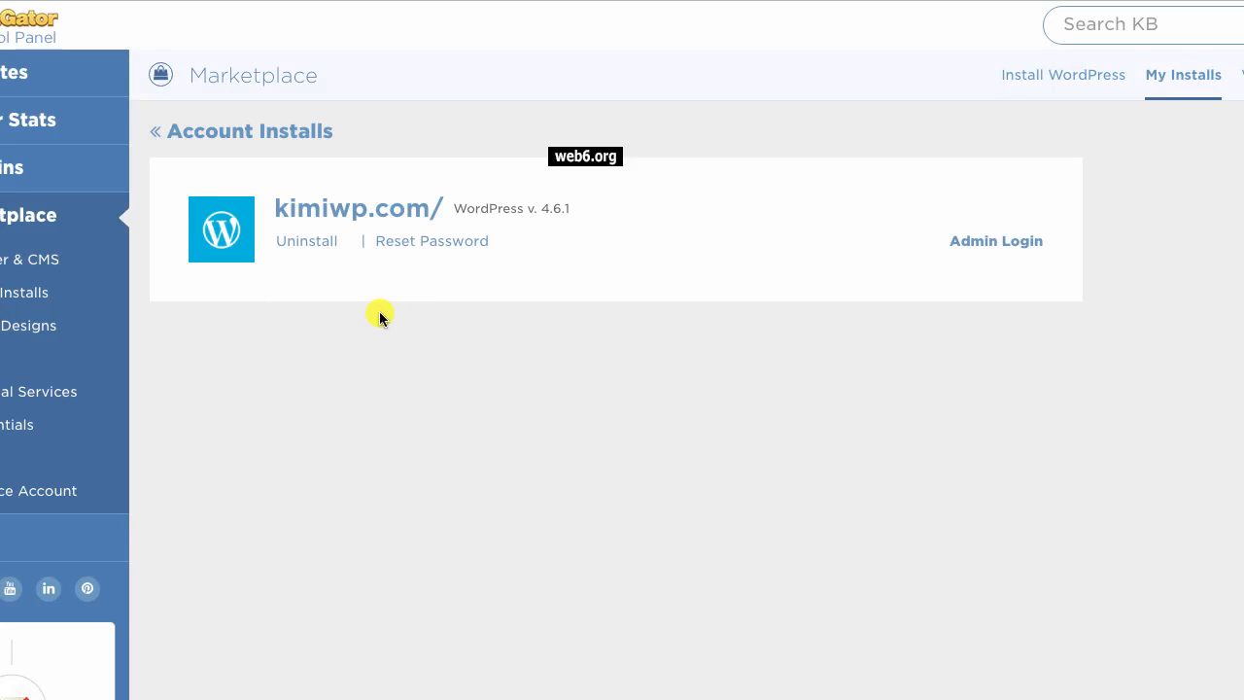
mouse_move(319, 224)
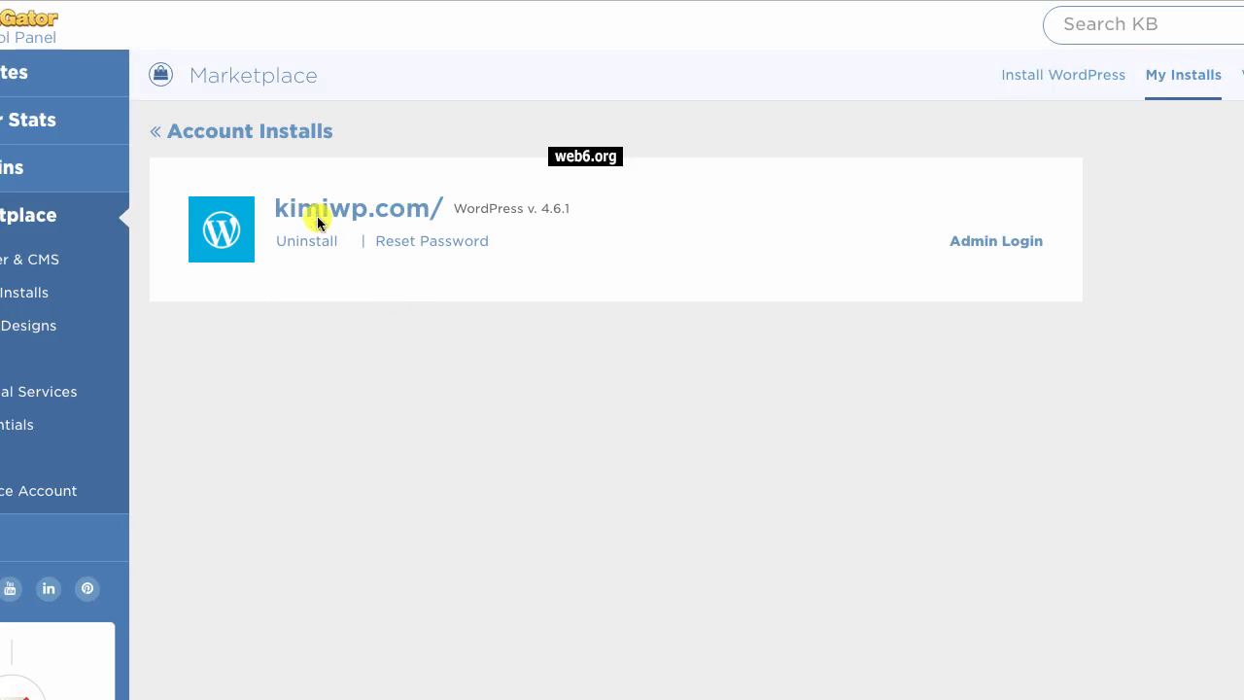
mouse_move(328, 277)
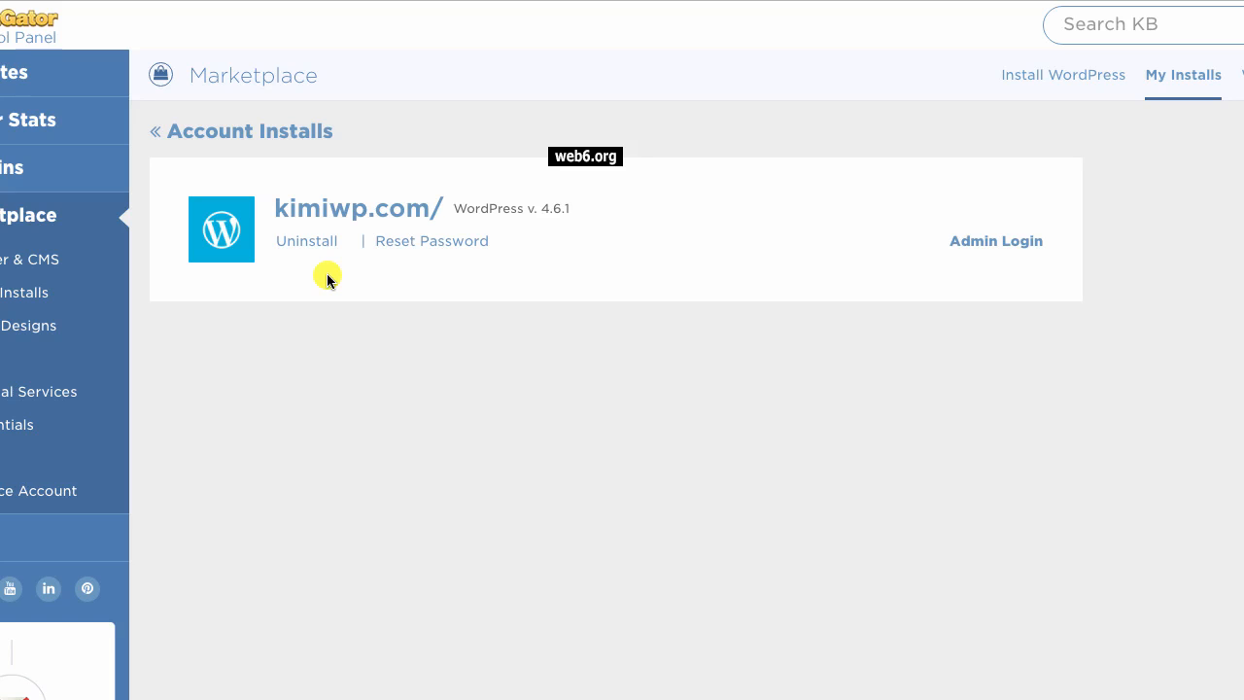
mouse_move(314, 275)
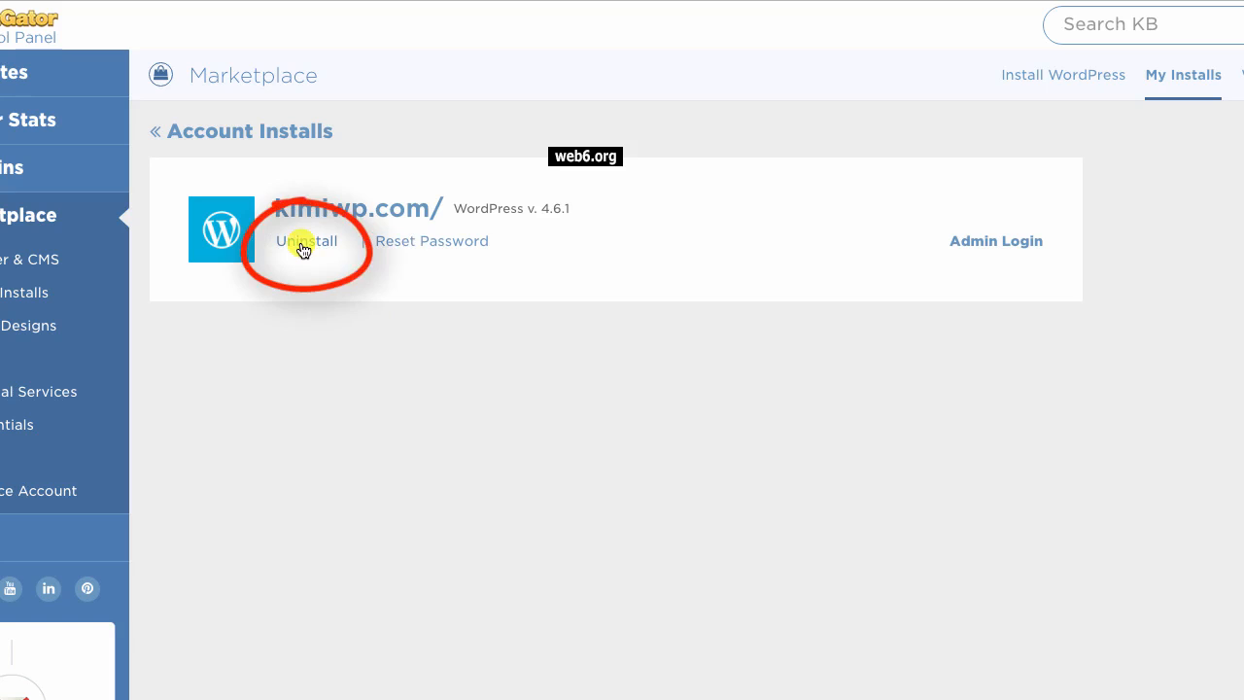
Uninstall the WordPress script from kimiwp.com and confirm the removal.
click(306, 240)
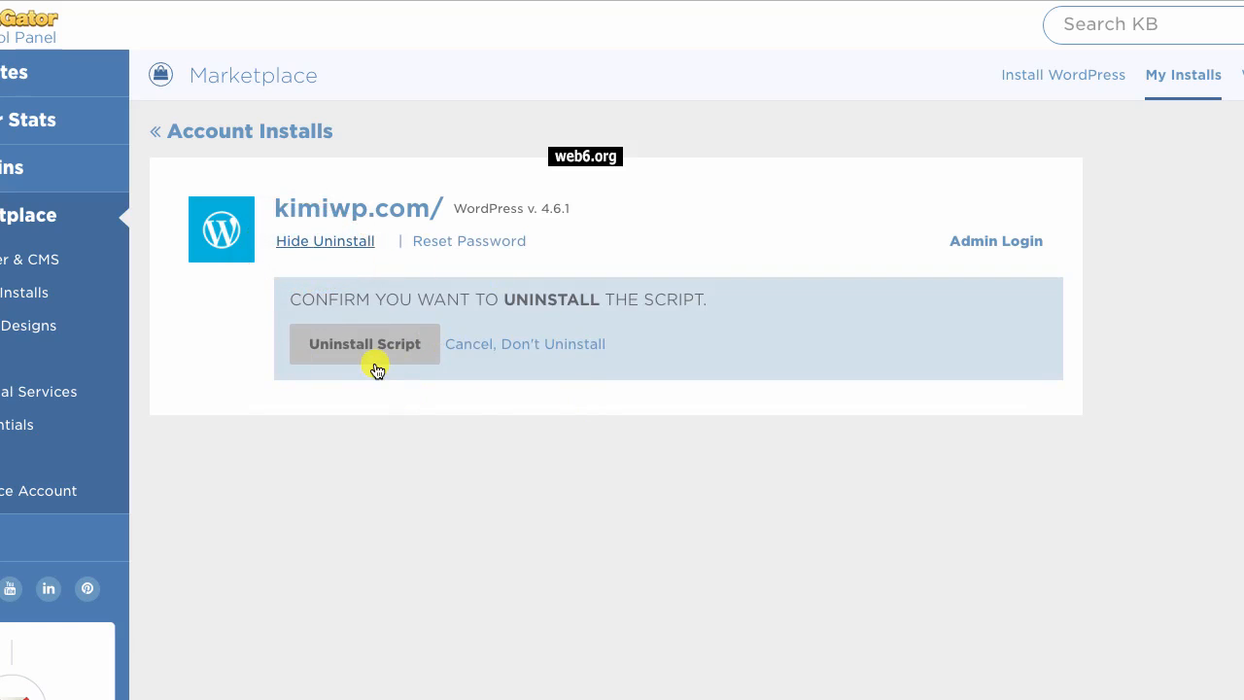
mouse_move(367, 358)
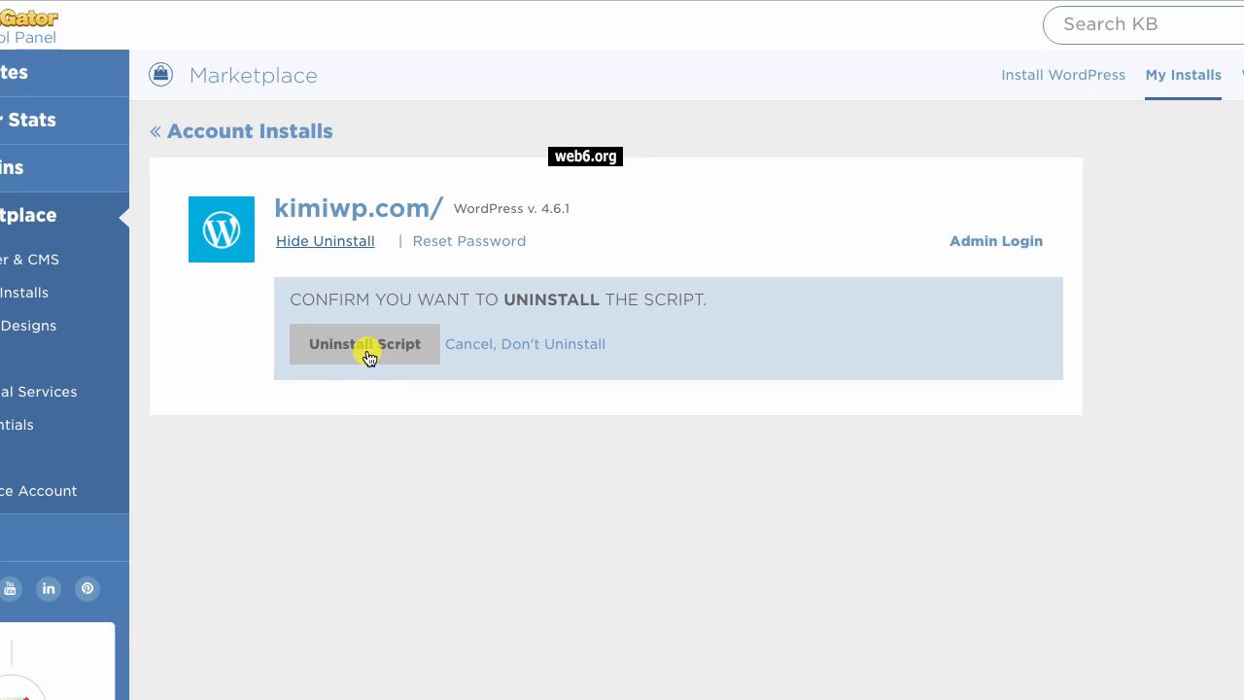
click(364, 344)
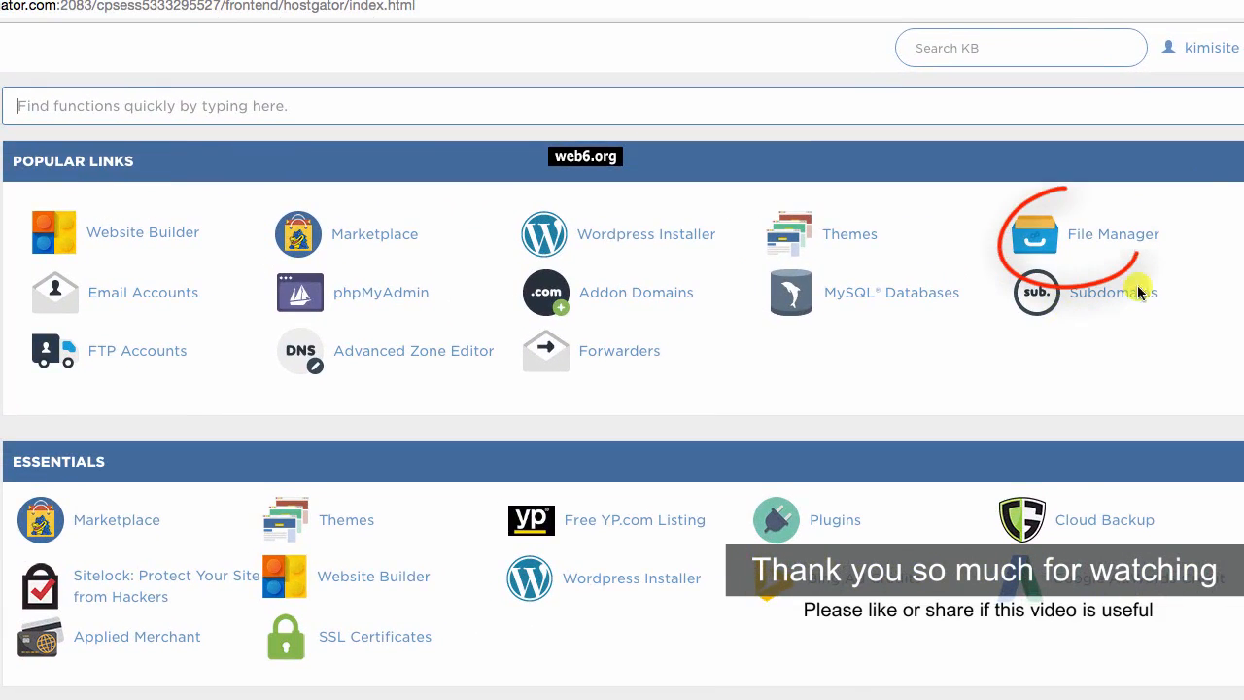
Open File Manager inside the public_html folder, where only wp-content remains.
click(1113, 233)
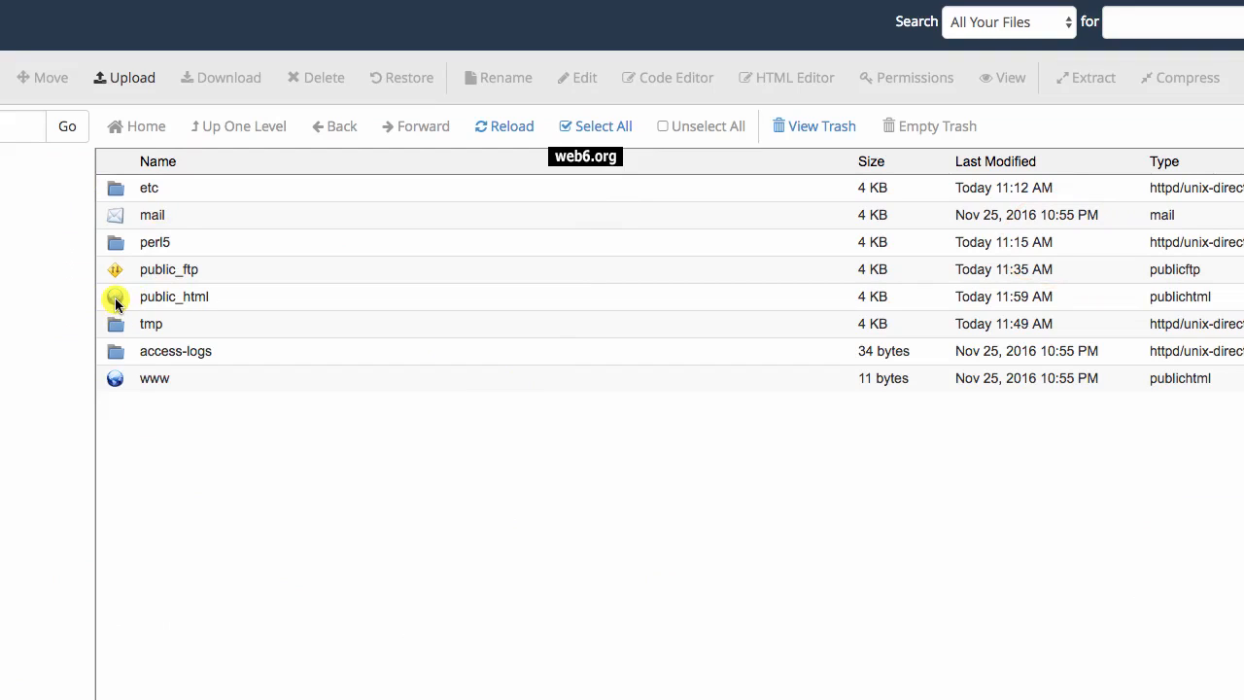
double_click(173, 297)
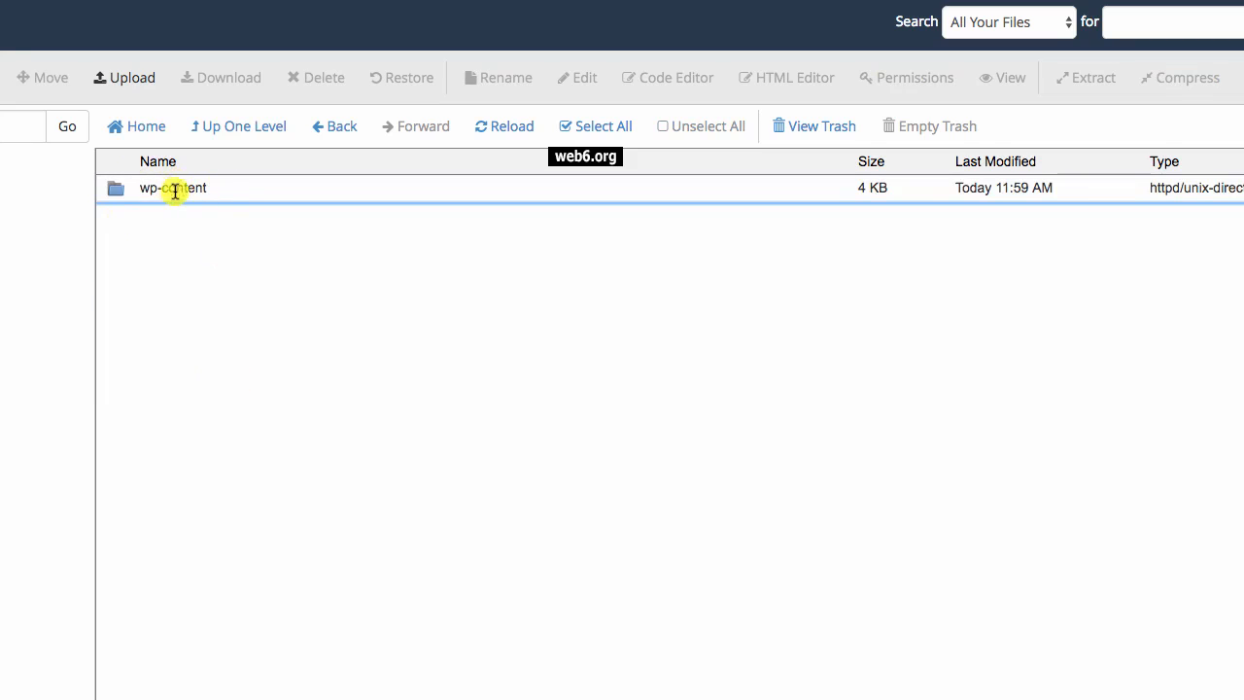
mouse_move(222, 236)
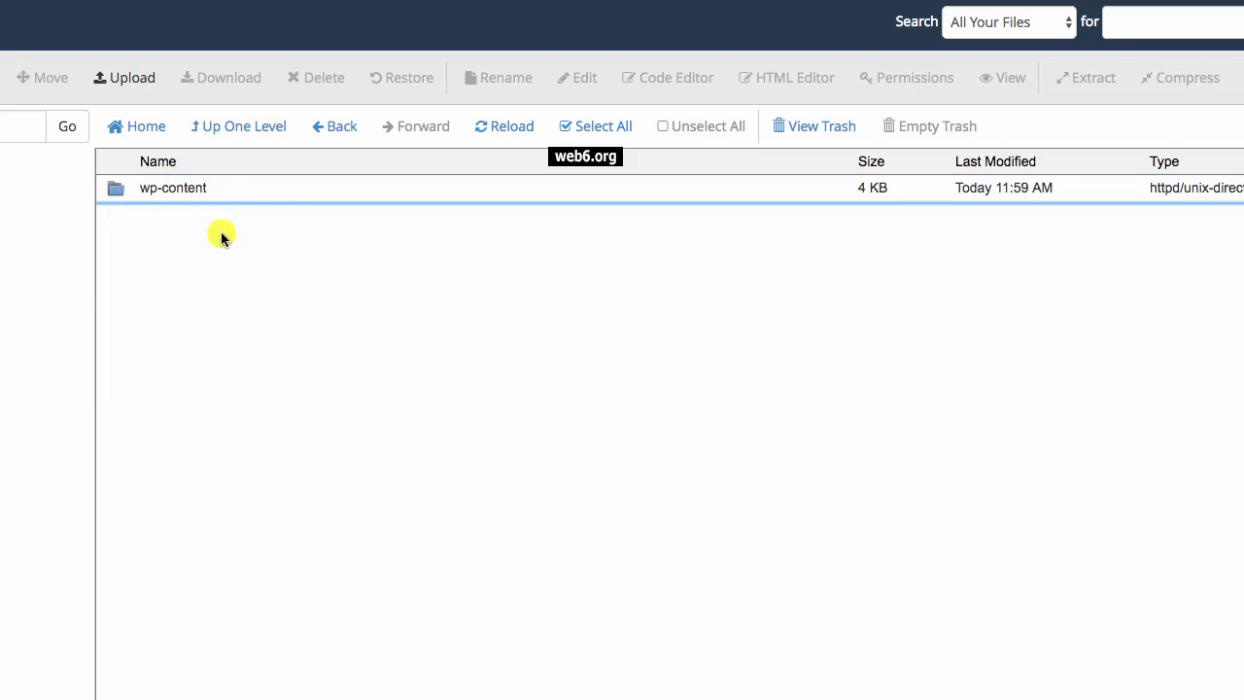
mouse_move(148, 207)
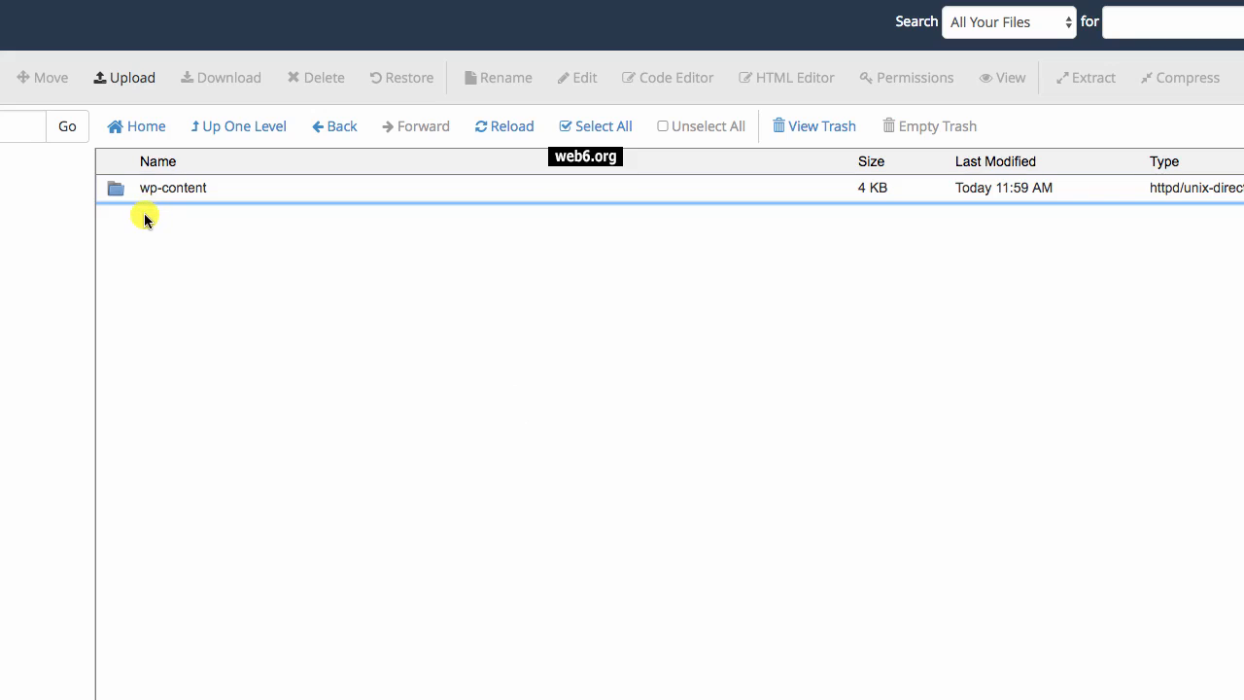
Delete the wp-content folder permanently, skipping the trash.
click(173, 187)
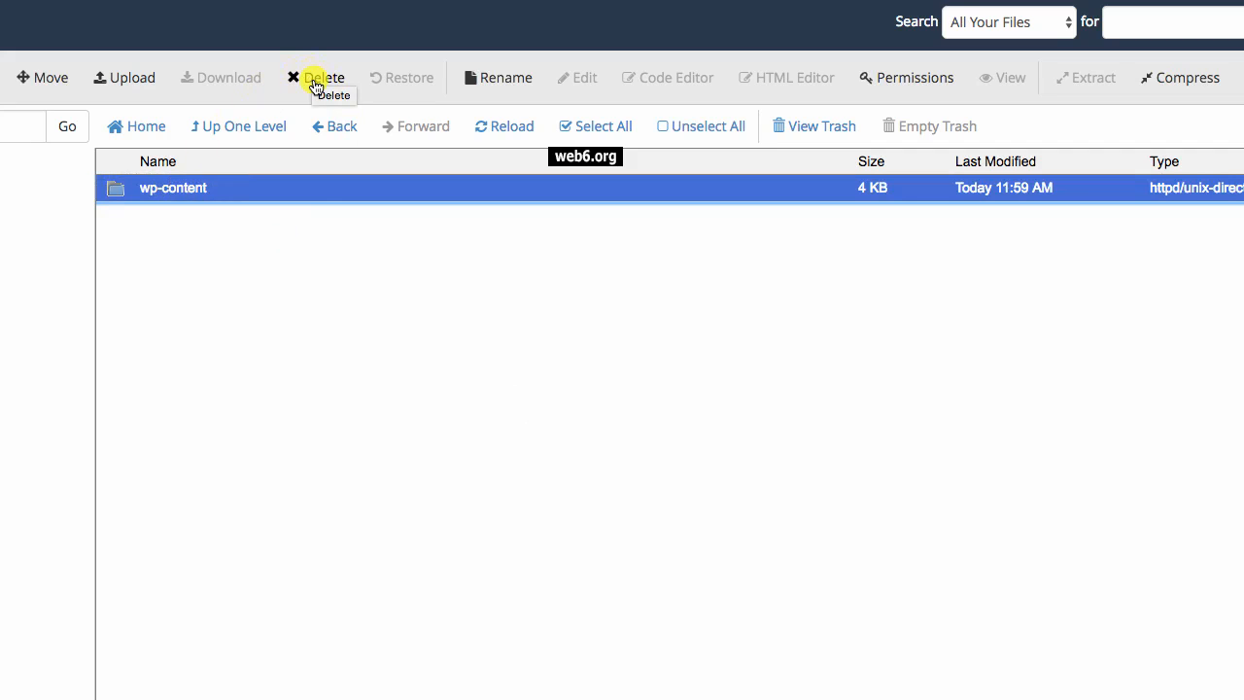
click(315, 78)
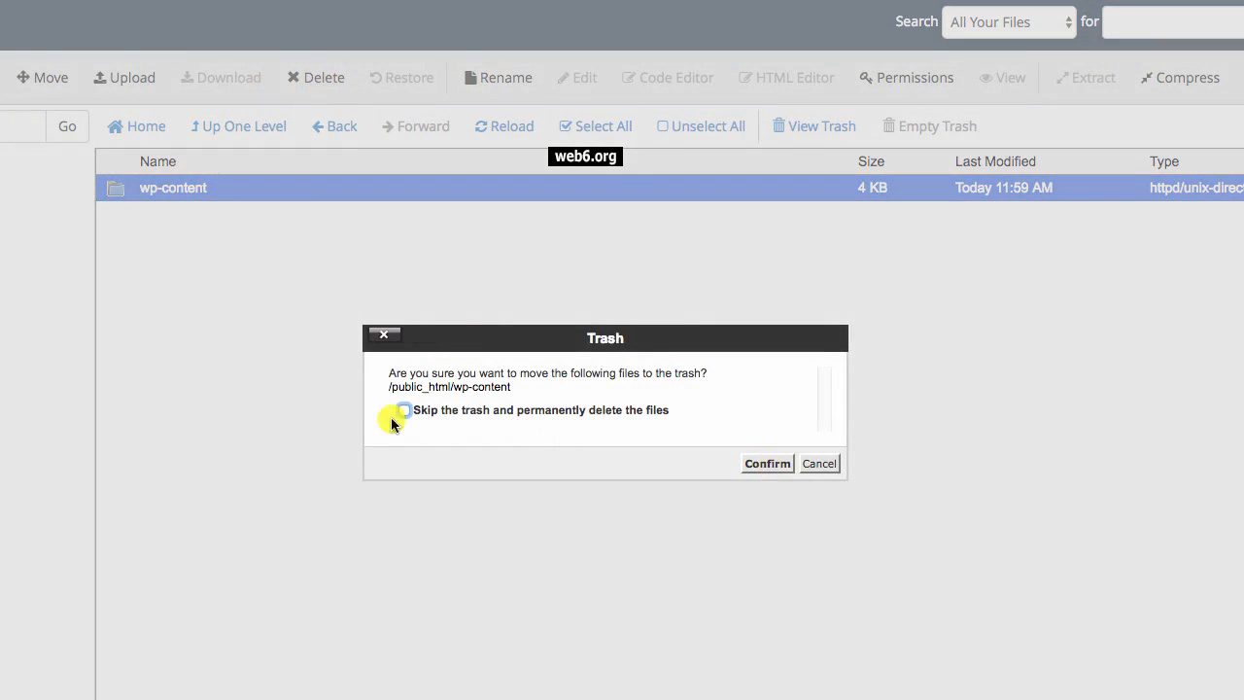
click(404, 409)
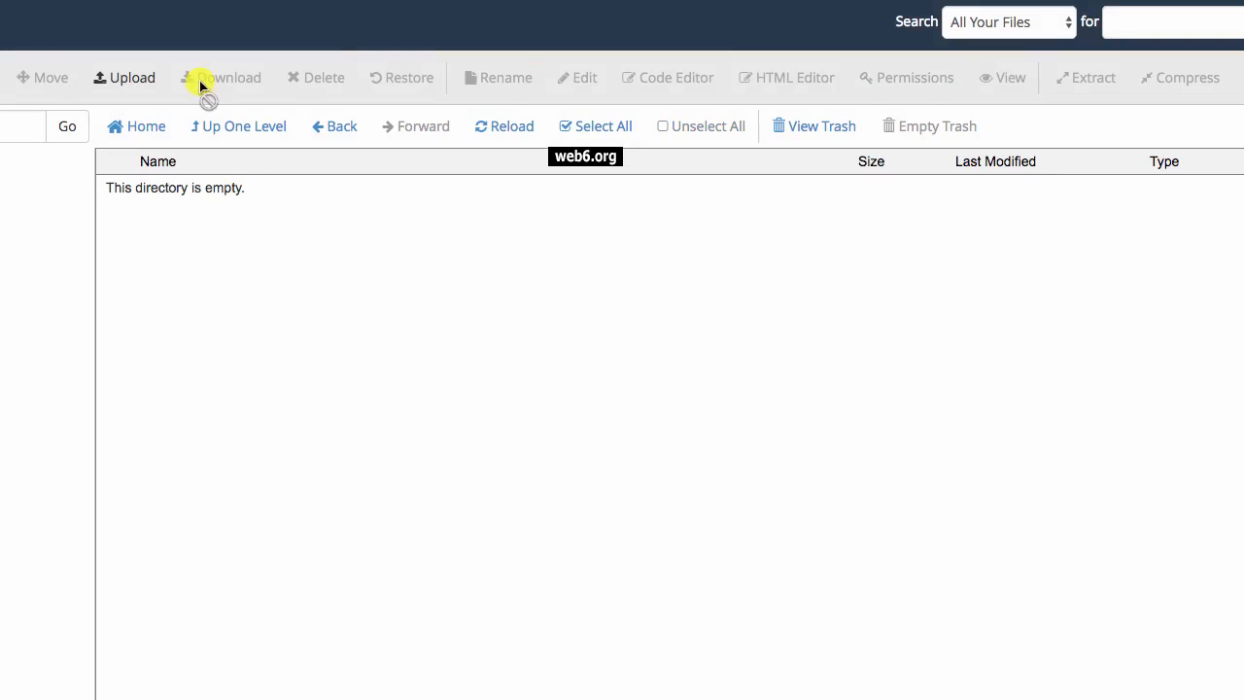
mouse_move(459, 477)
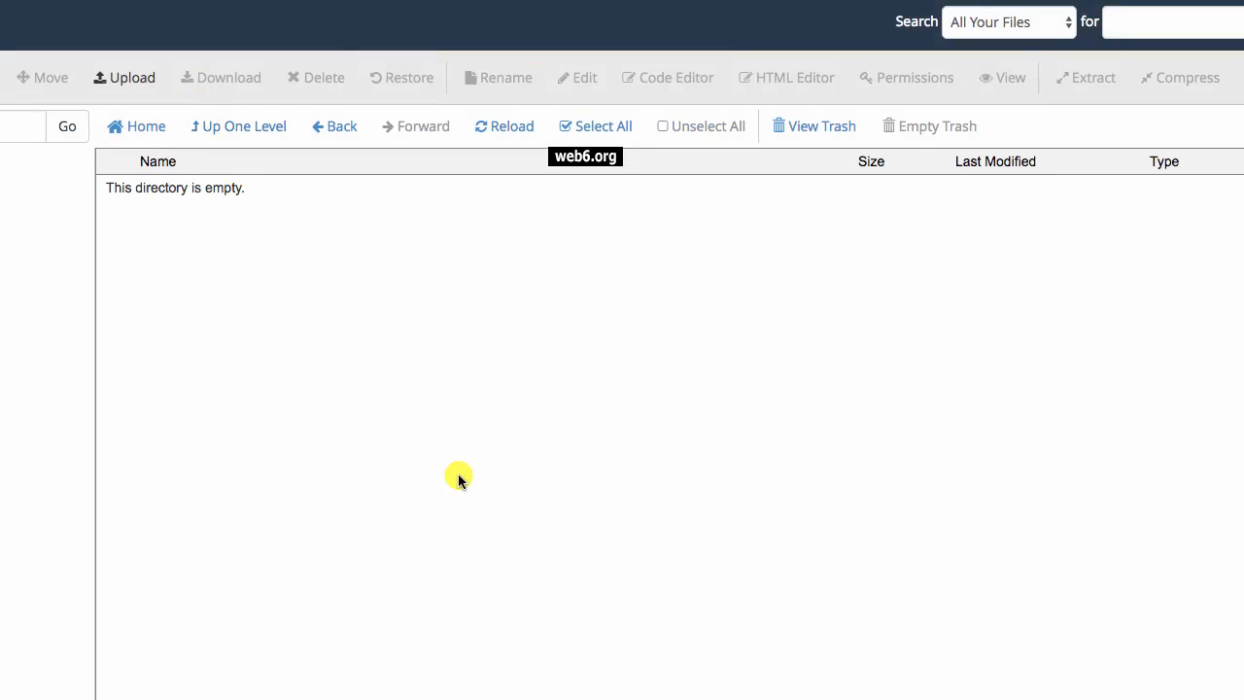